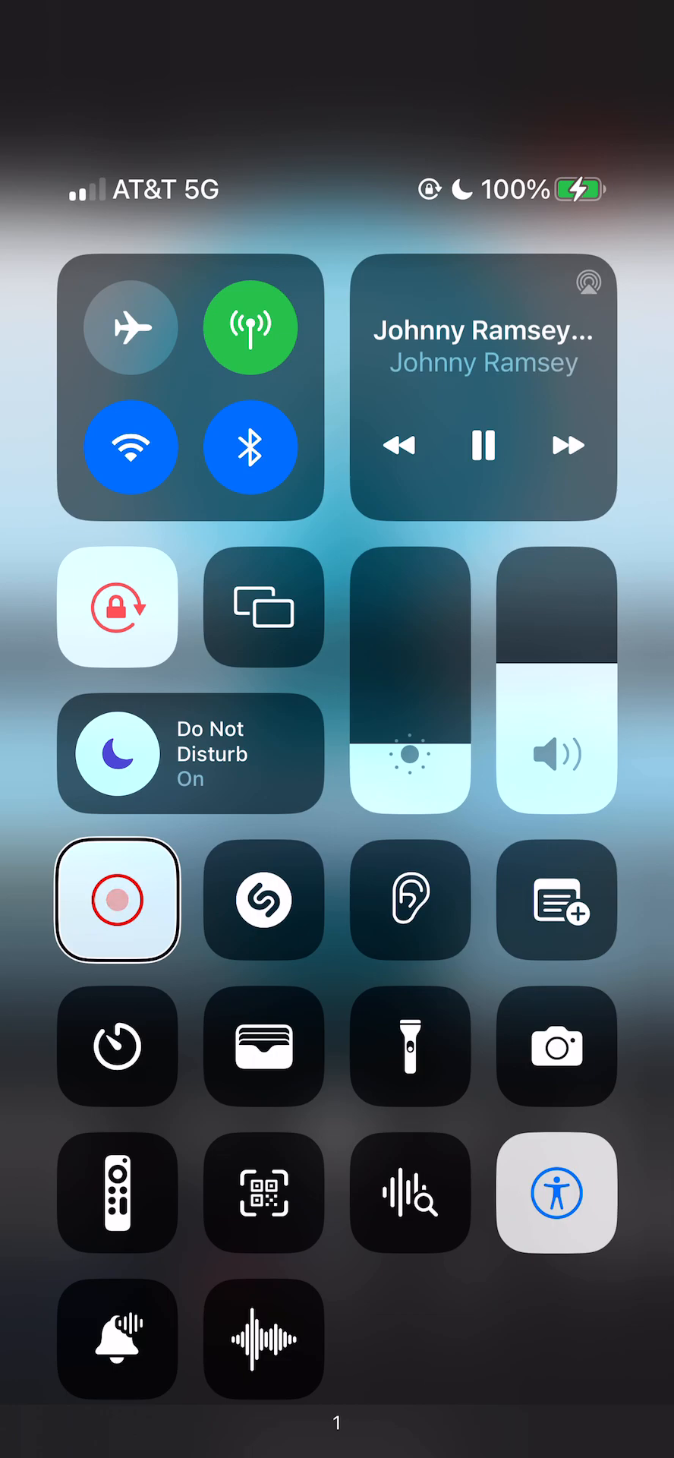
# Swipe up to Control Center and end the screen recording, saving the video to Photos.
pyautogui.moveTo(556, 772); pyautogui.dragTo(556, 614)
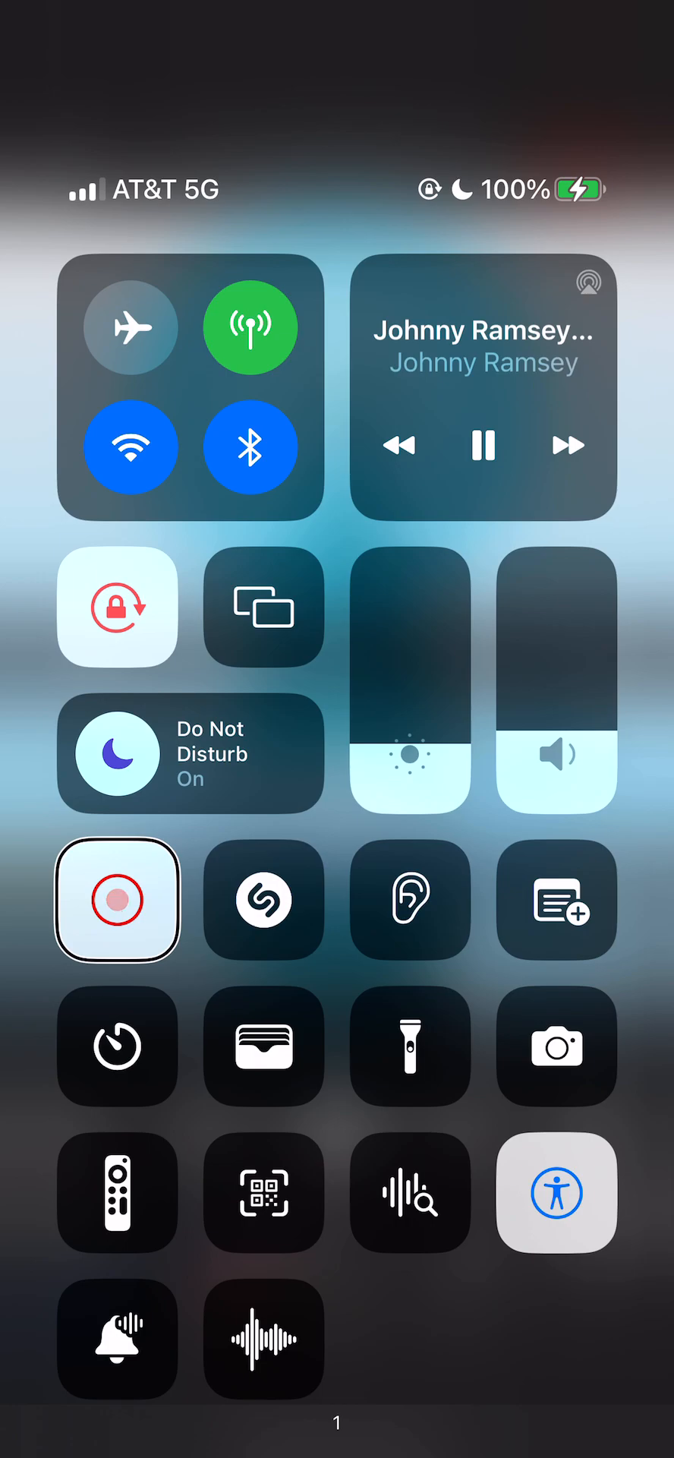
pyautogui.click(117, 899)
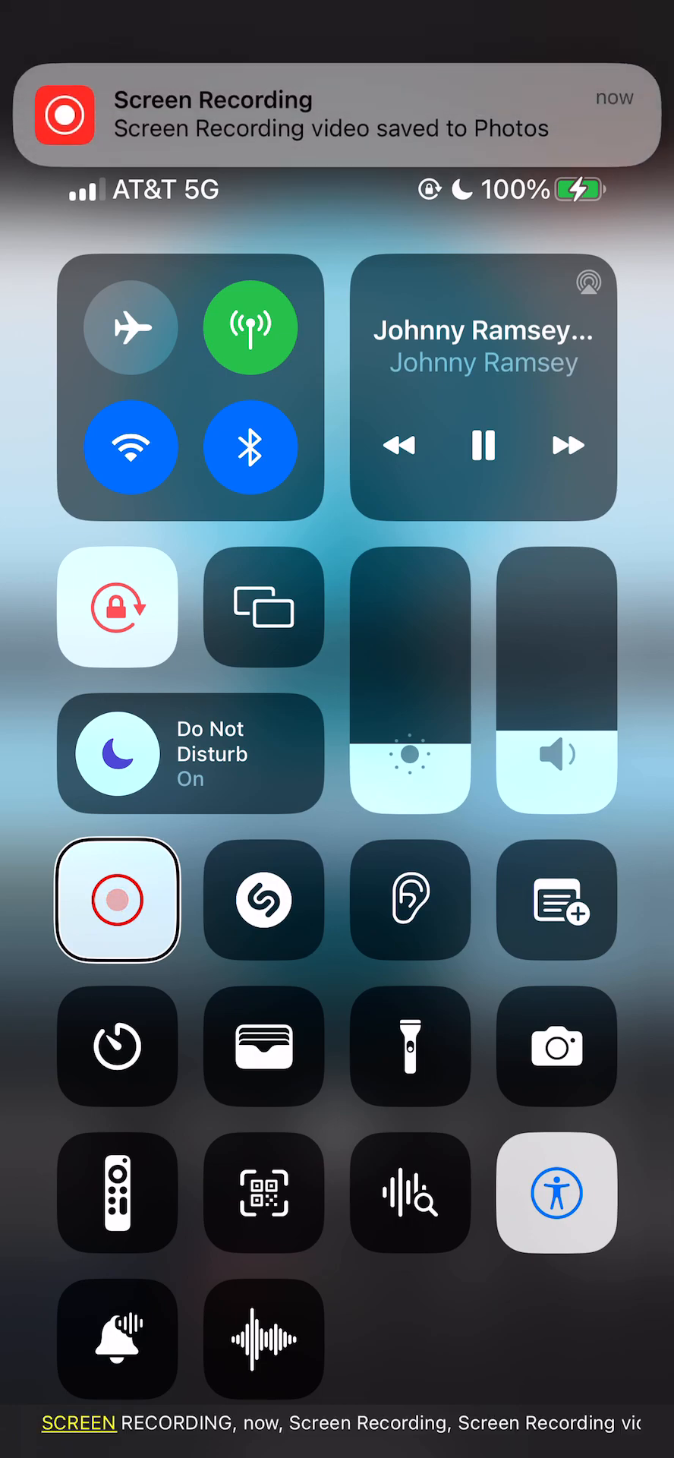